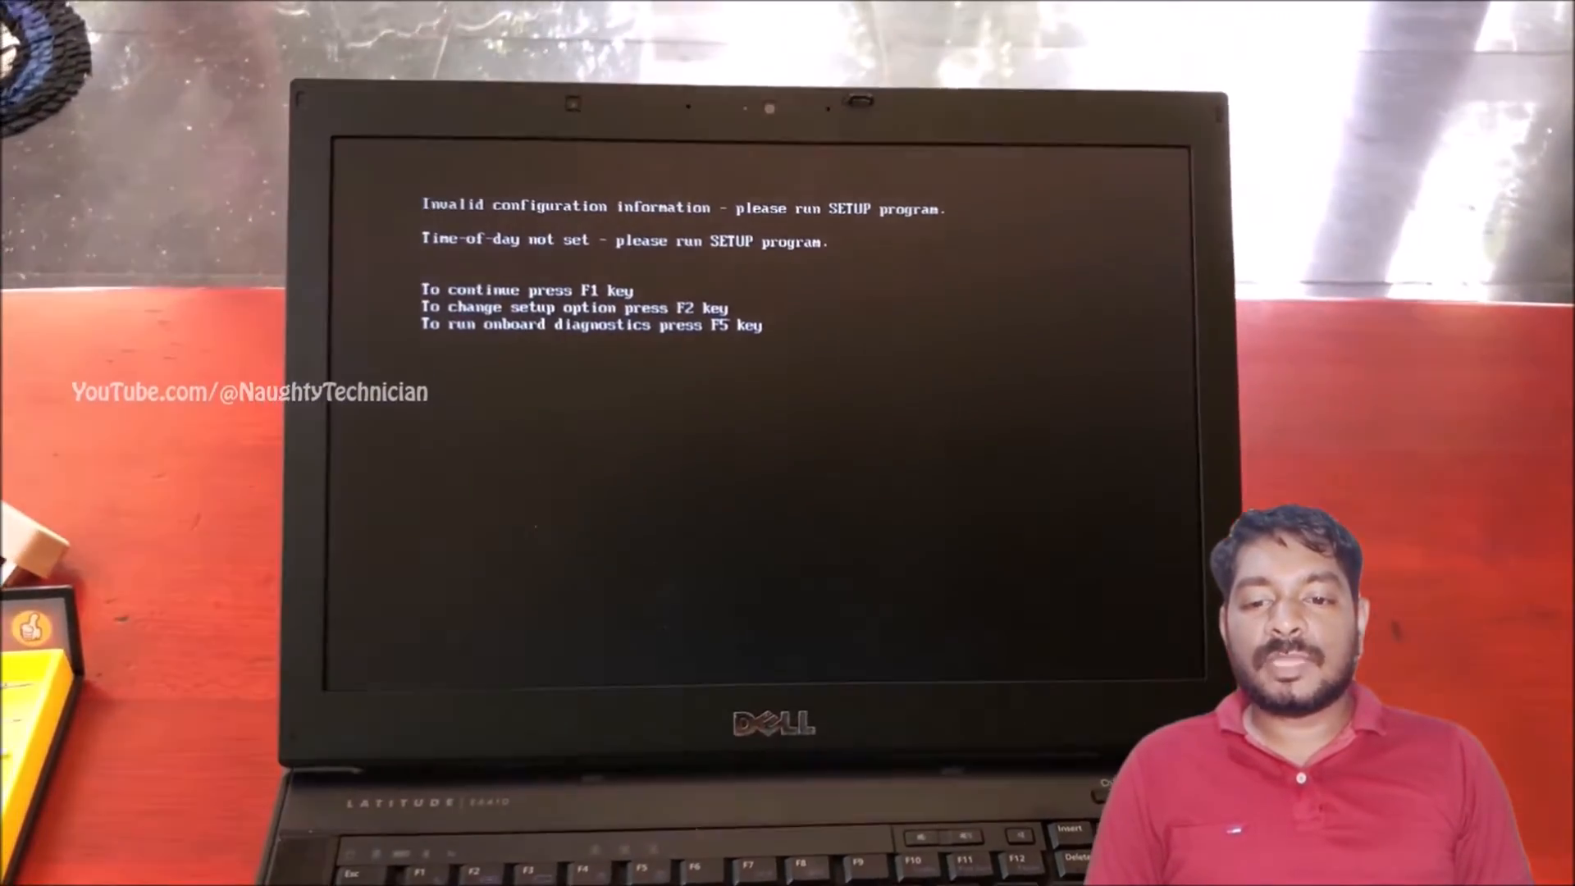
Step: Enter BIOS Setup from the POST error screen and show the Date/Time page
{"action": "key", "text": "f2"}
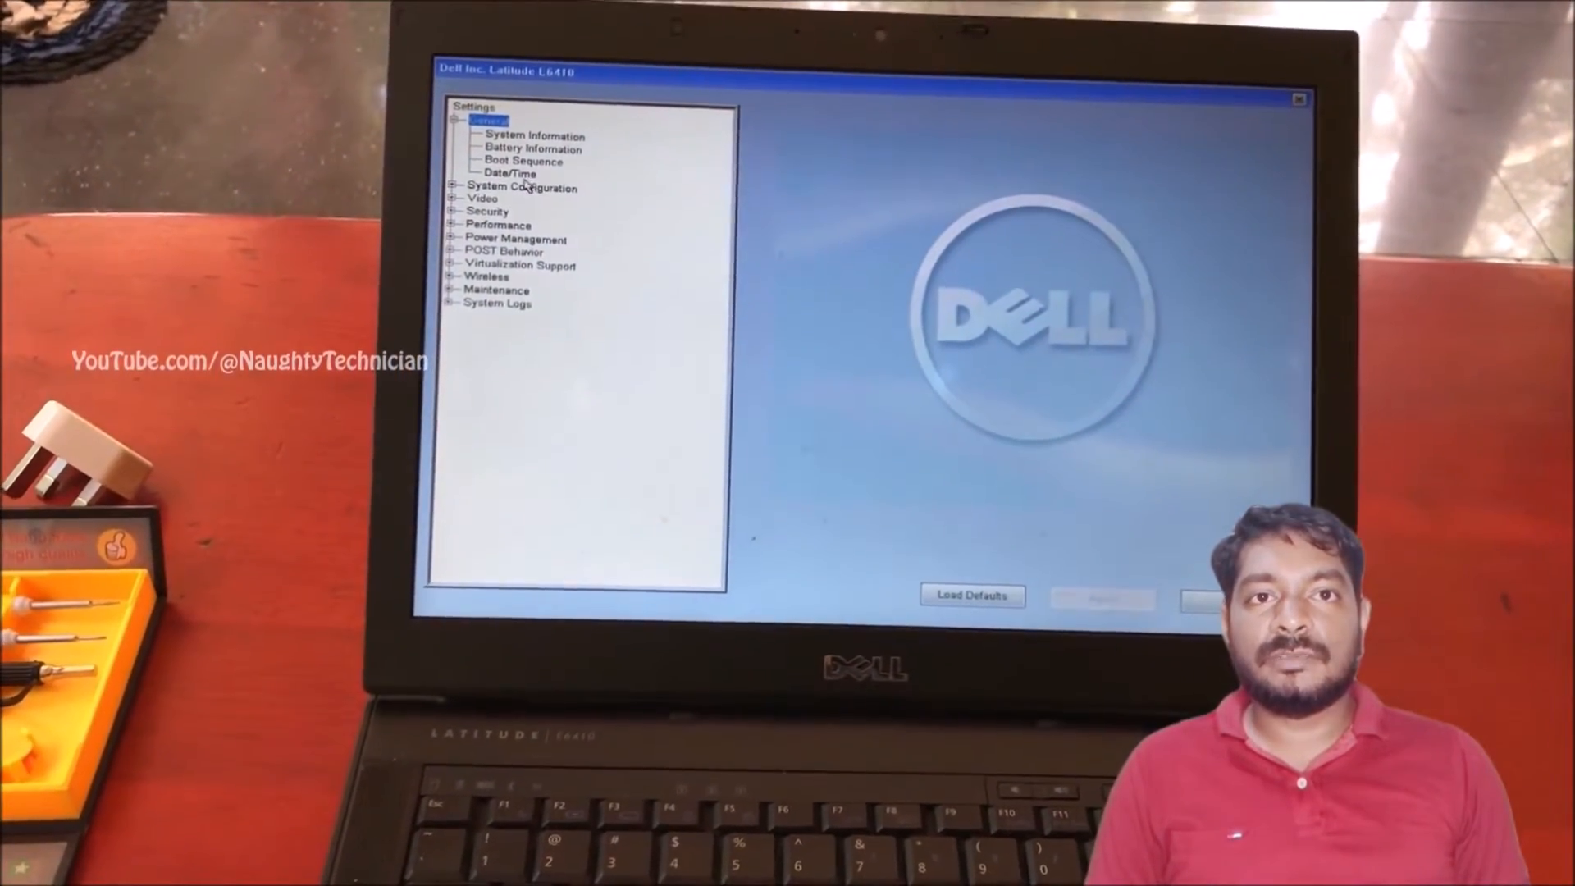
{"action": "left_click", "coordinate": [512, 173]}
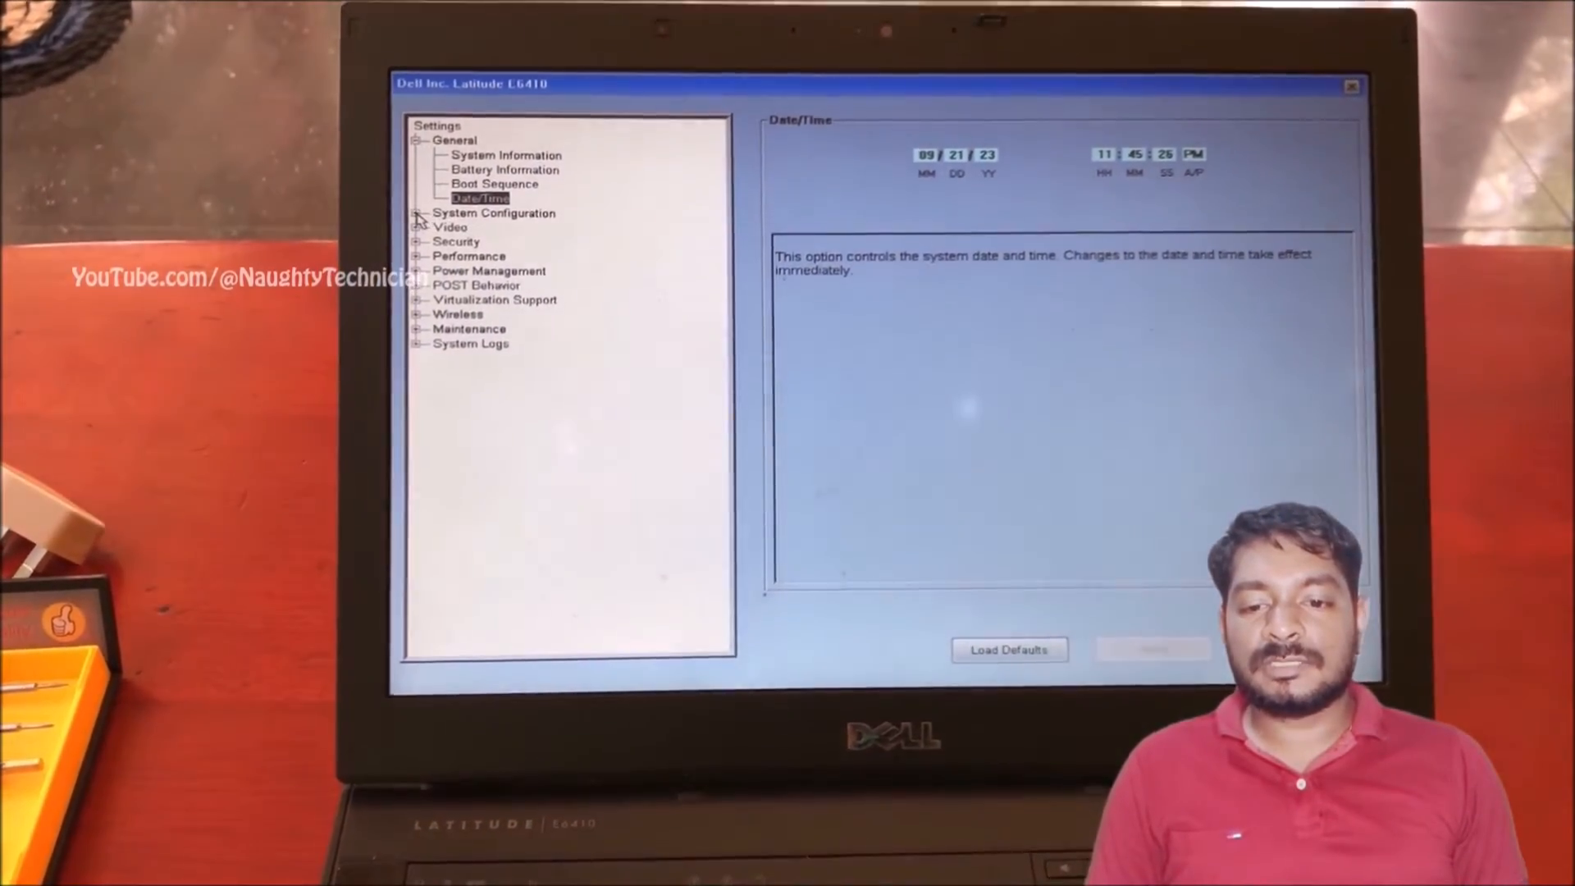
Step: Change SATA Operation from RAID On to AHCI, confirm the warning, and apply
{"action": "left_click", "coordinate": [421, 214]}
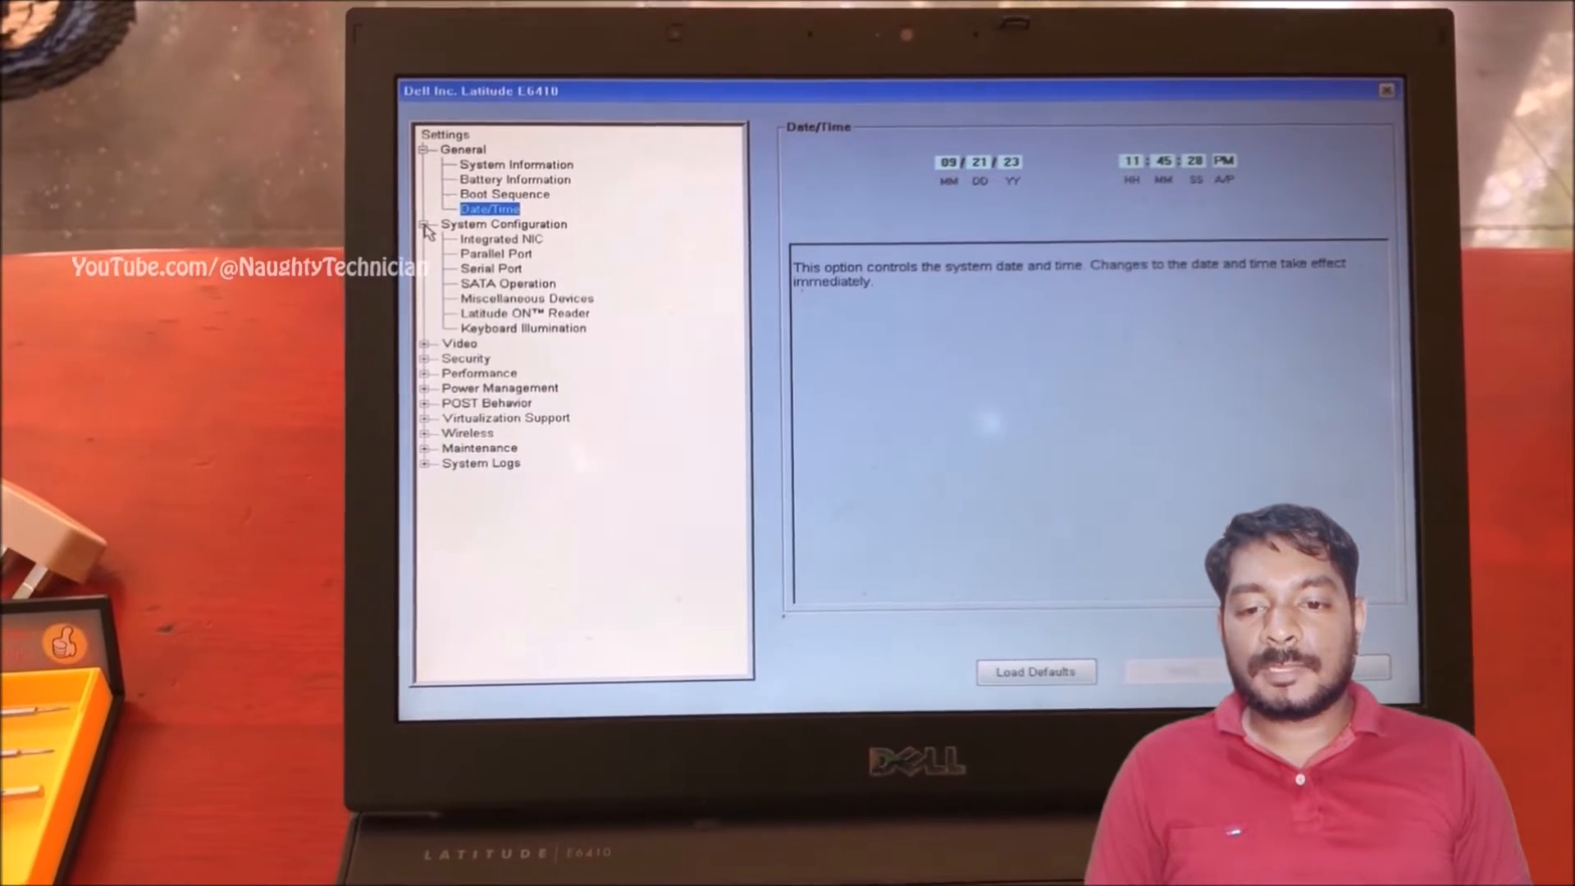
{"action": "left_click", "coordinate": [510, 283]}
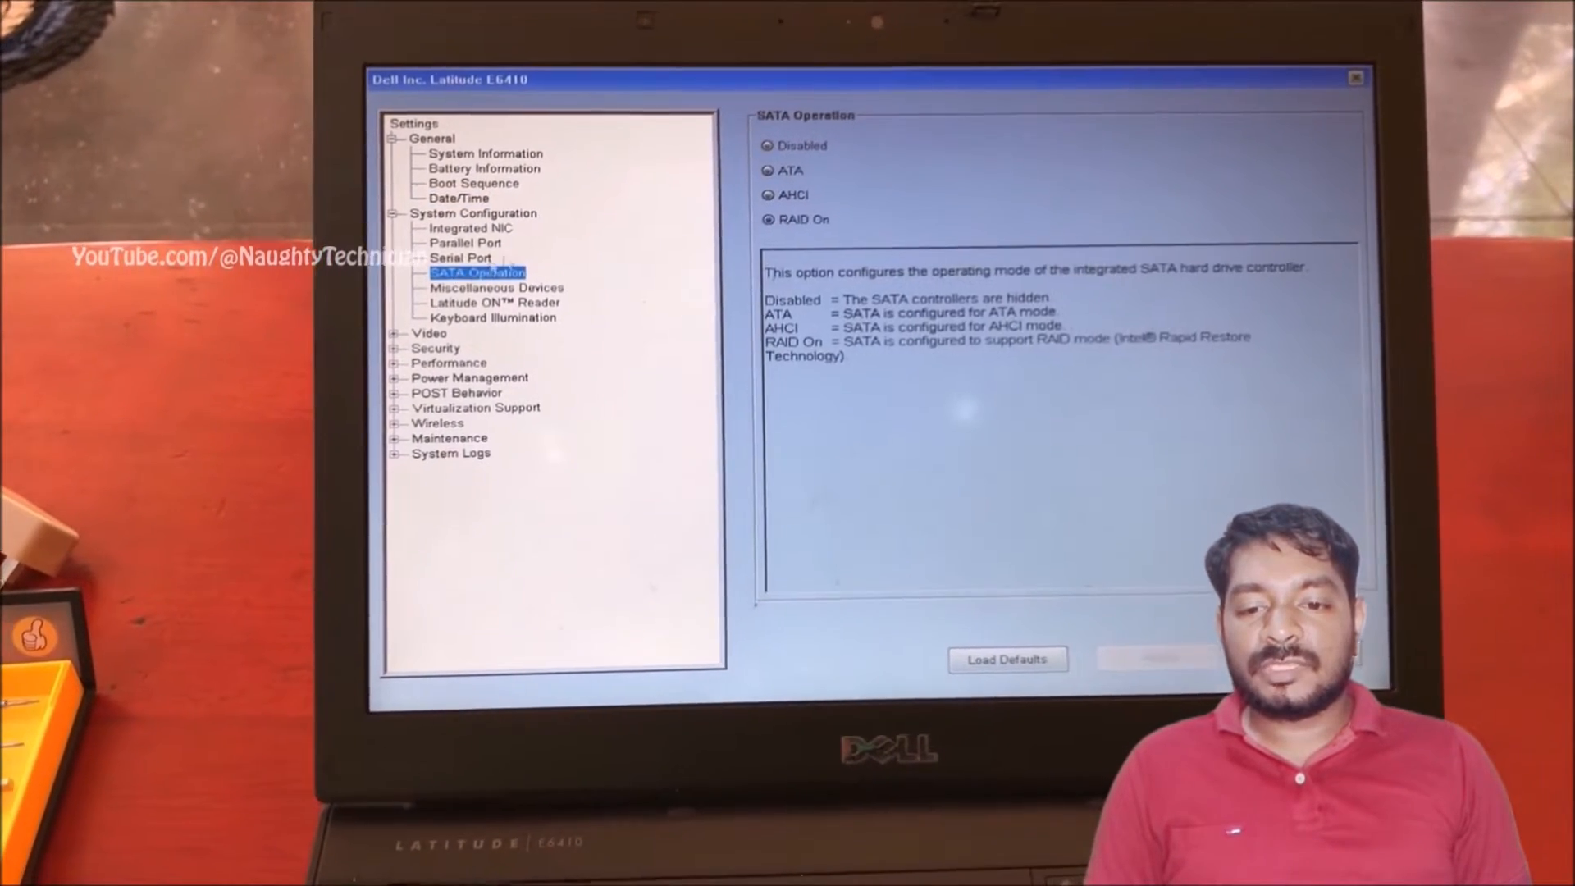
{"action": "left_click", "coordinate": [766, 195]}
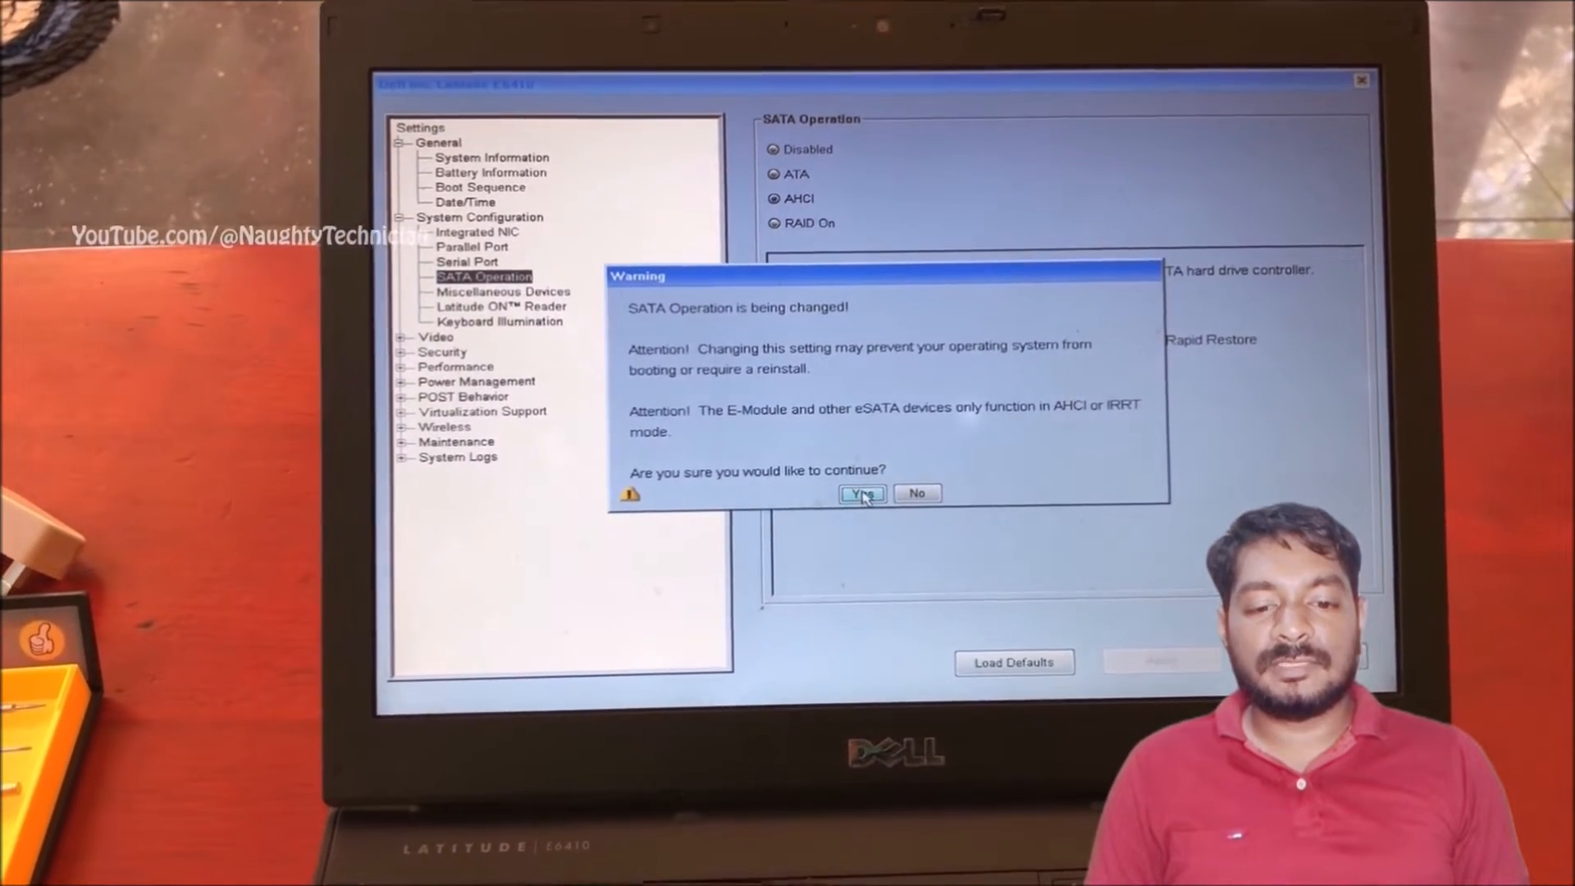
{"action": "left_click", "coordinate": [860, 493]}
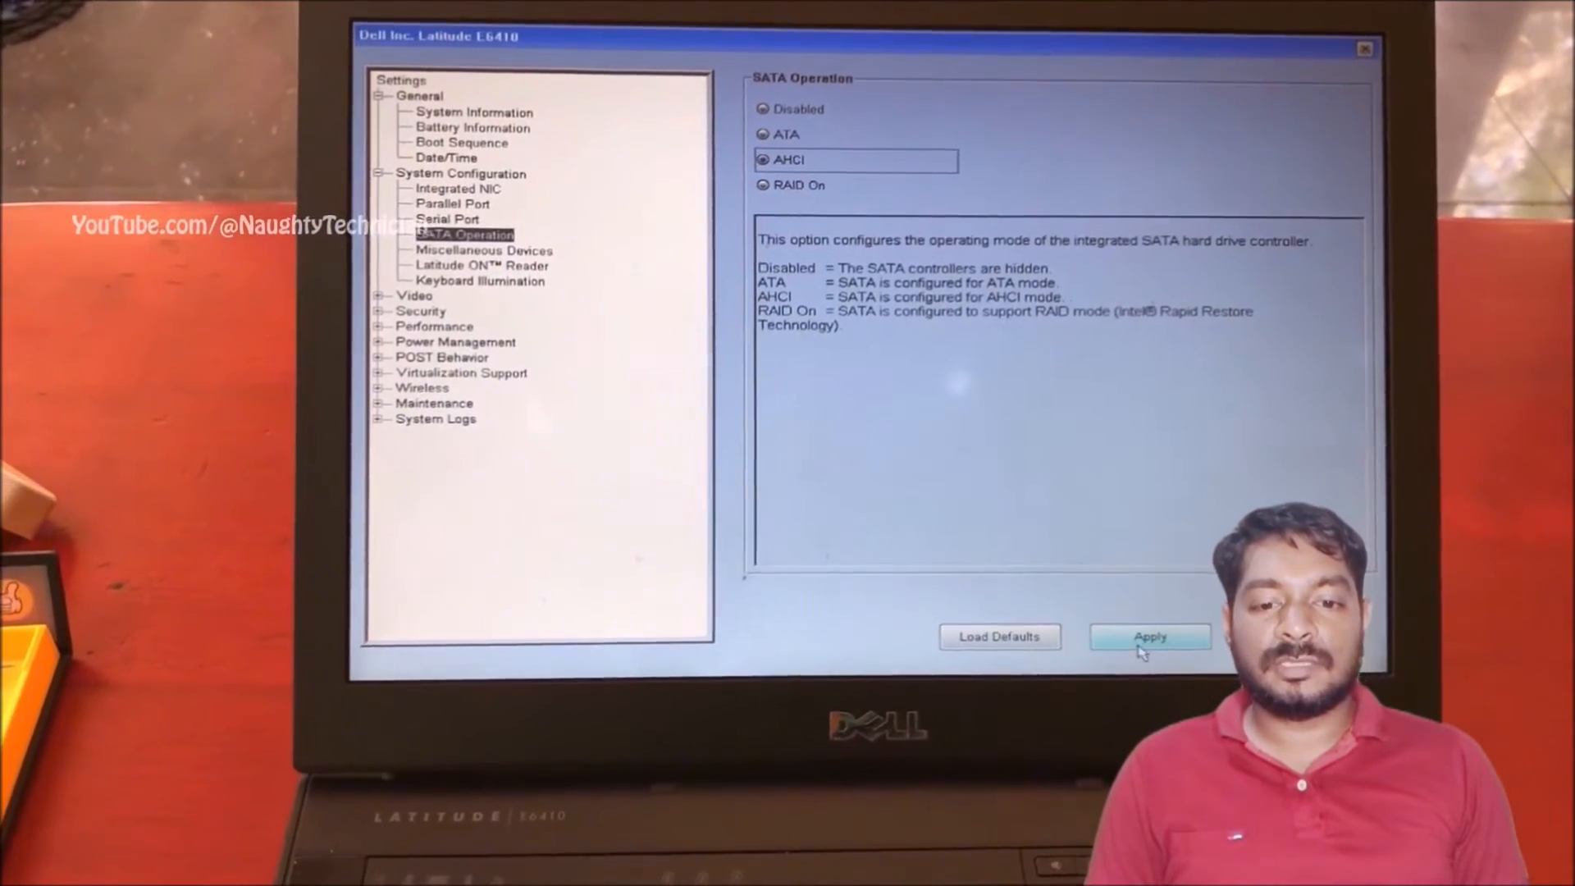
{"action": "left_click", "coordinate": [1149, 636]}
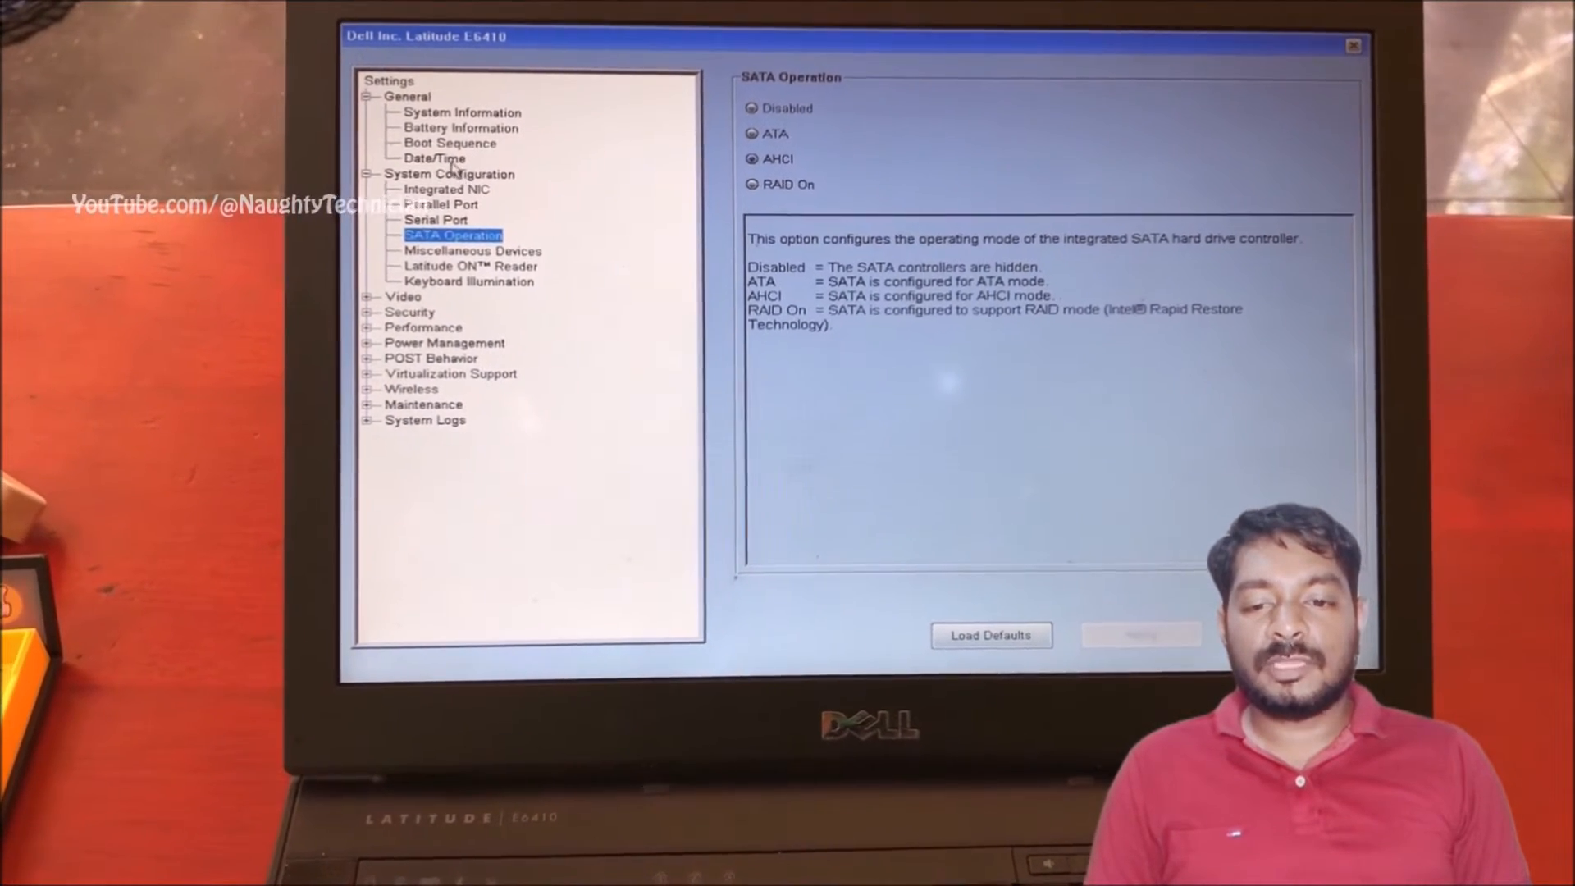
{"action": "left_click", "coordinate": [434, 158]}
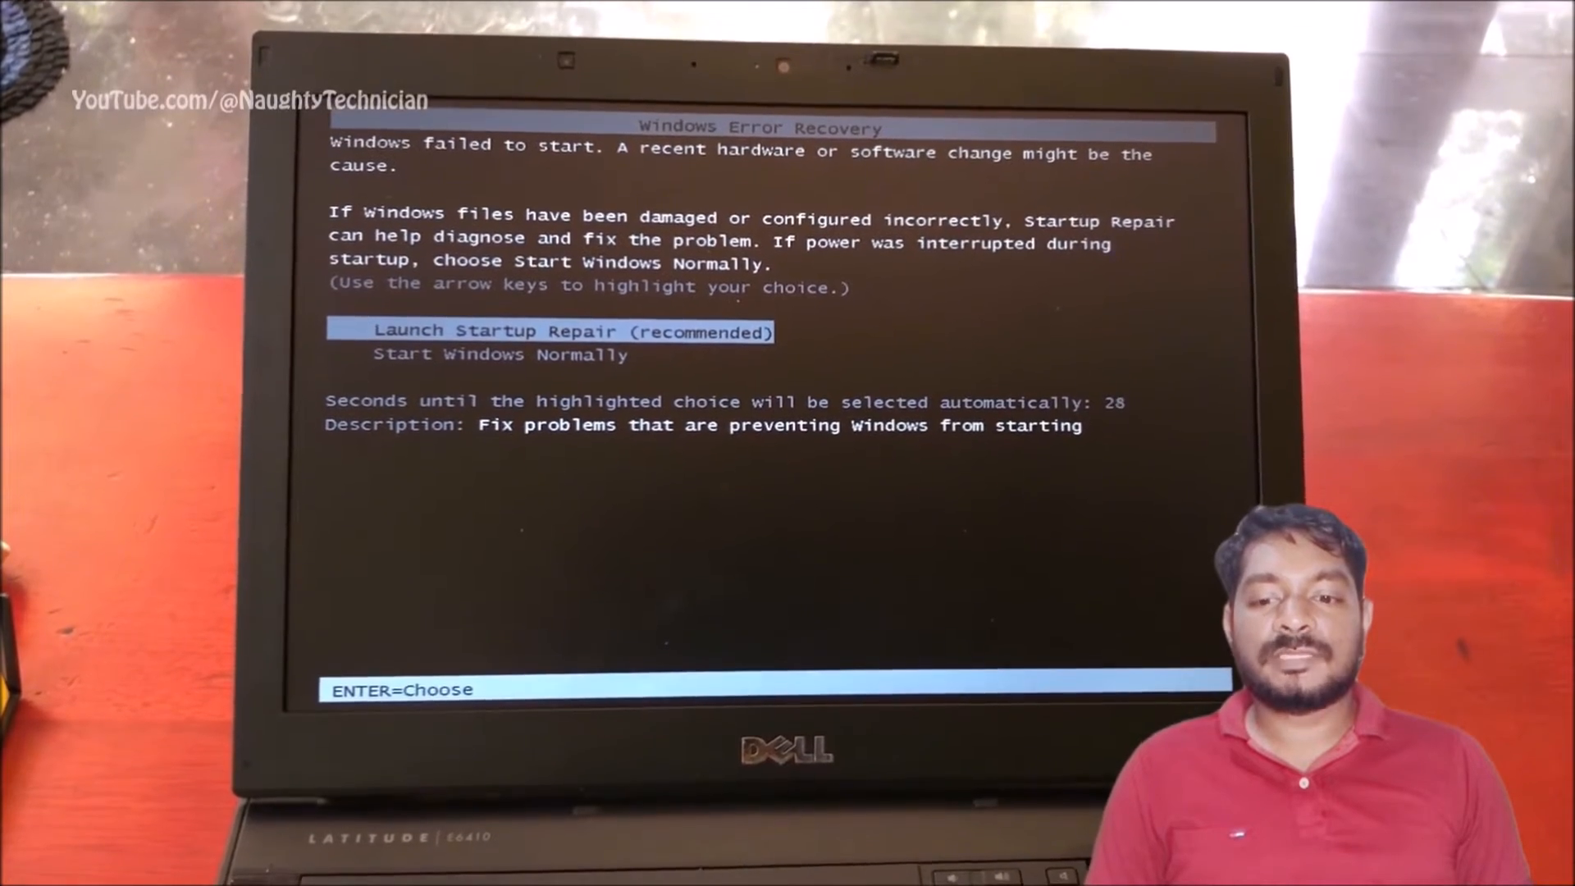
Step: Select a startup option on the Windows Error Recovery screen
{"action": "key", "text": "Down"}
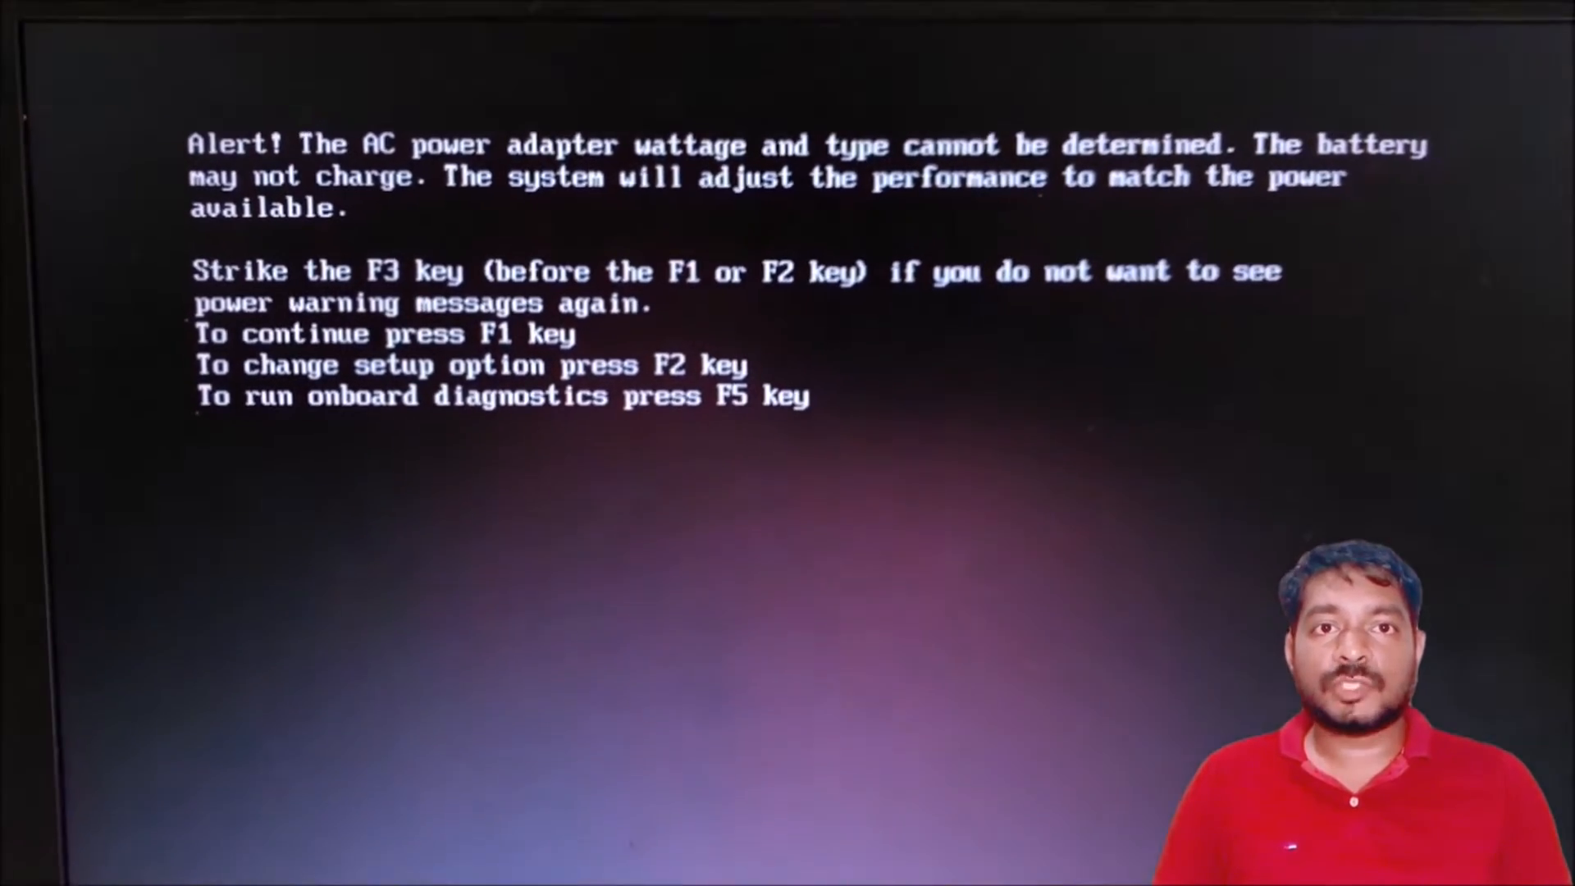
Step: Attempt to continue booting past the AC adapter alert with F1
{"action": "key", "text": "F1"}
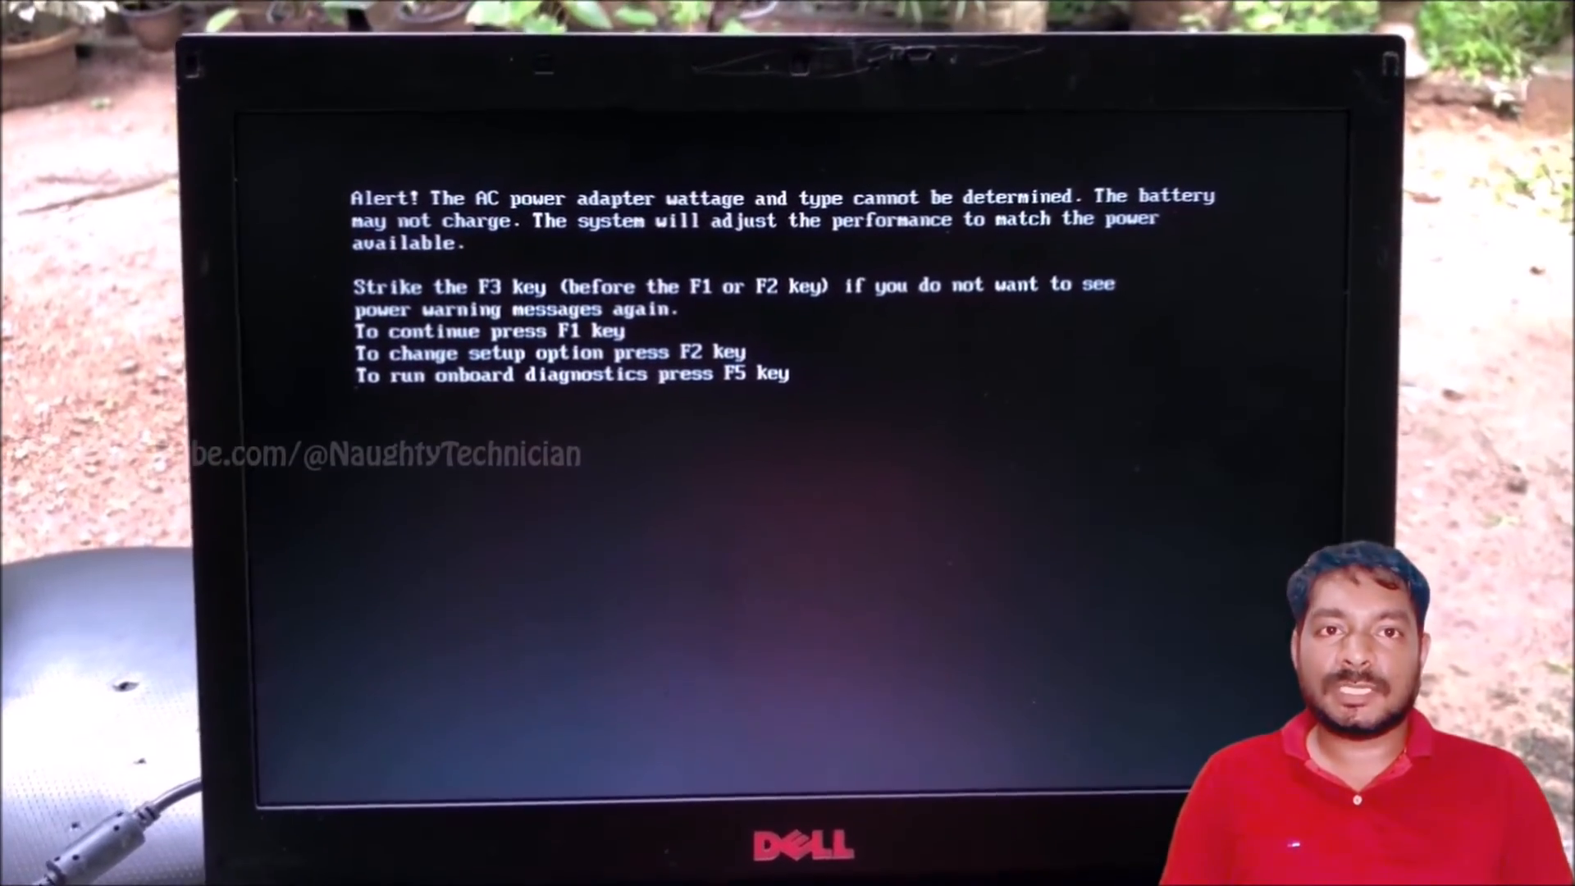
Step: Enter Setup and untick Enable Adapter Warnings under POST Behavior
{"action": "key", "text": "F2"}
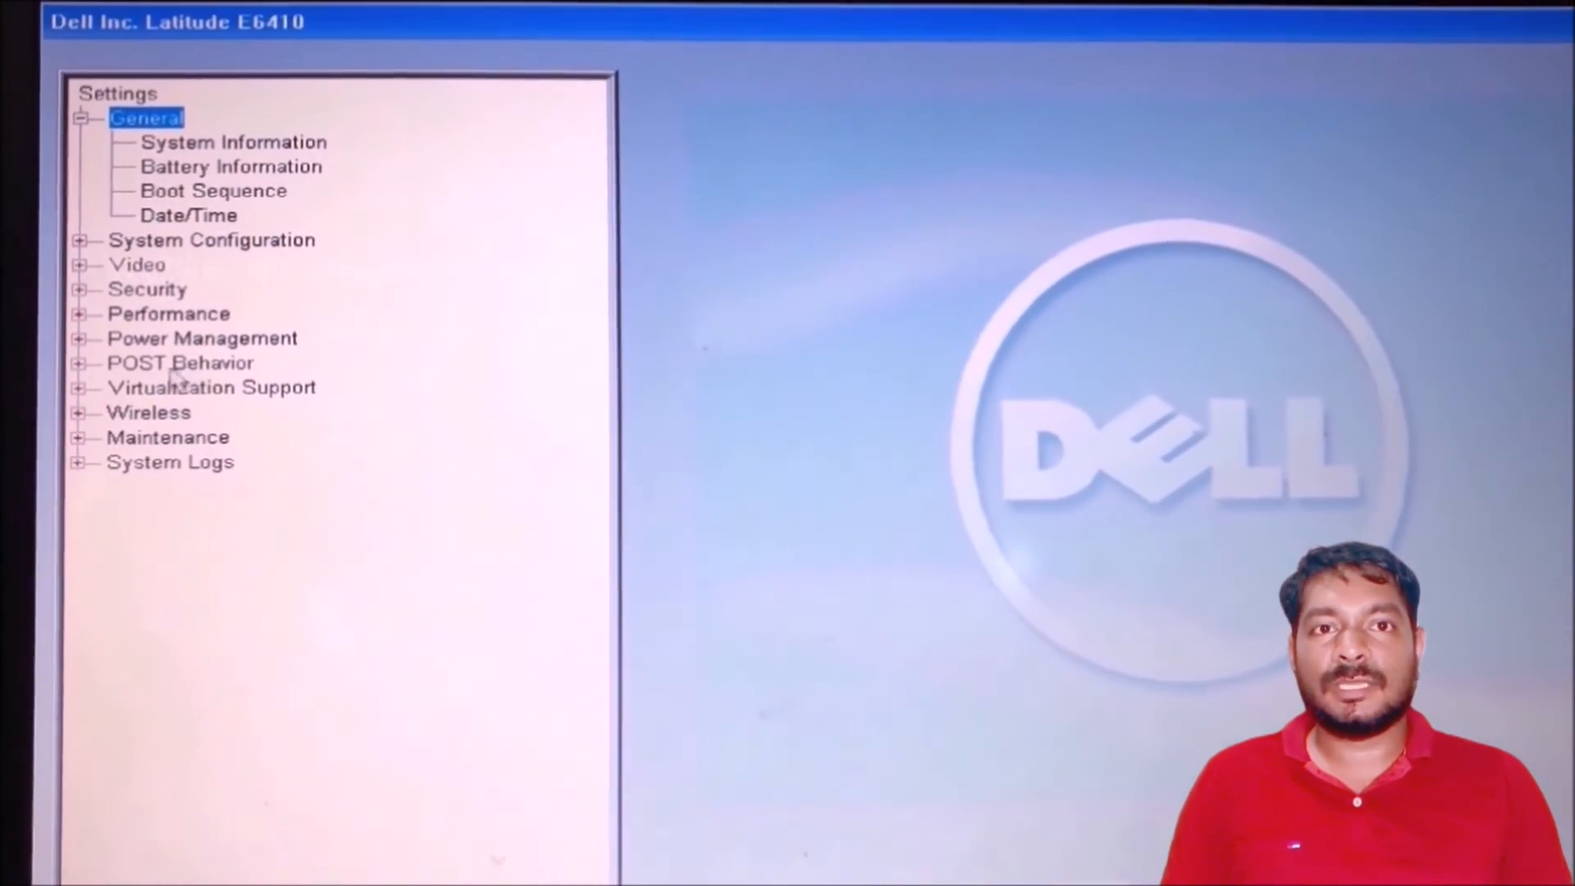
{"action": "left_click", "coordinate": [80, 362]}
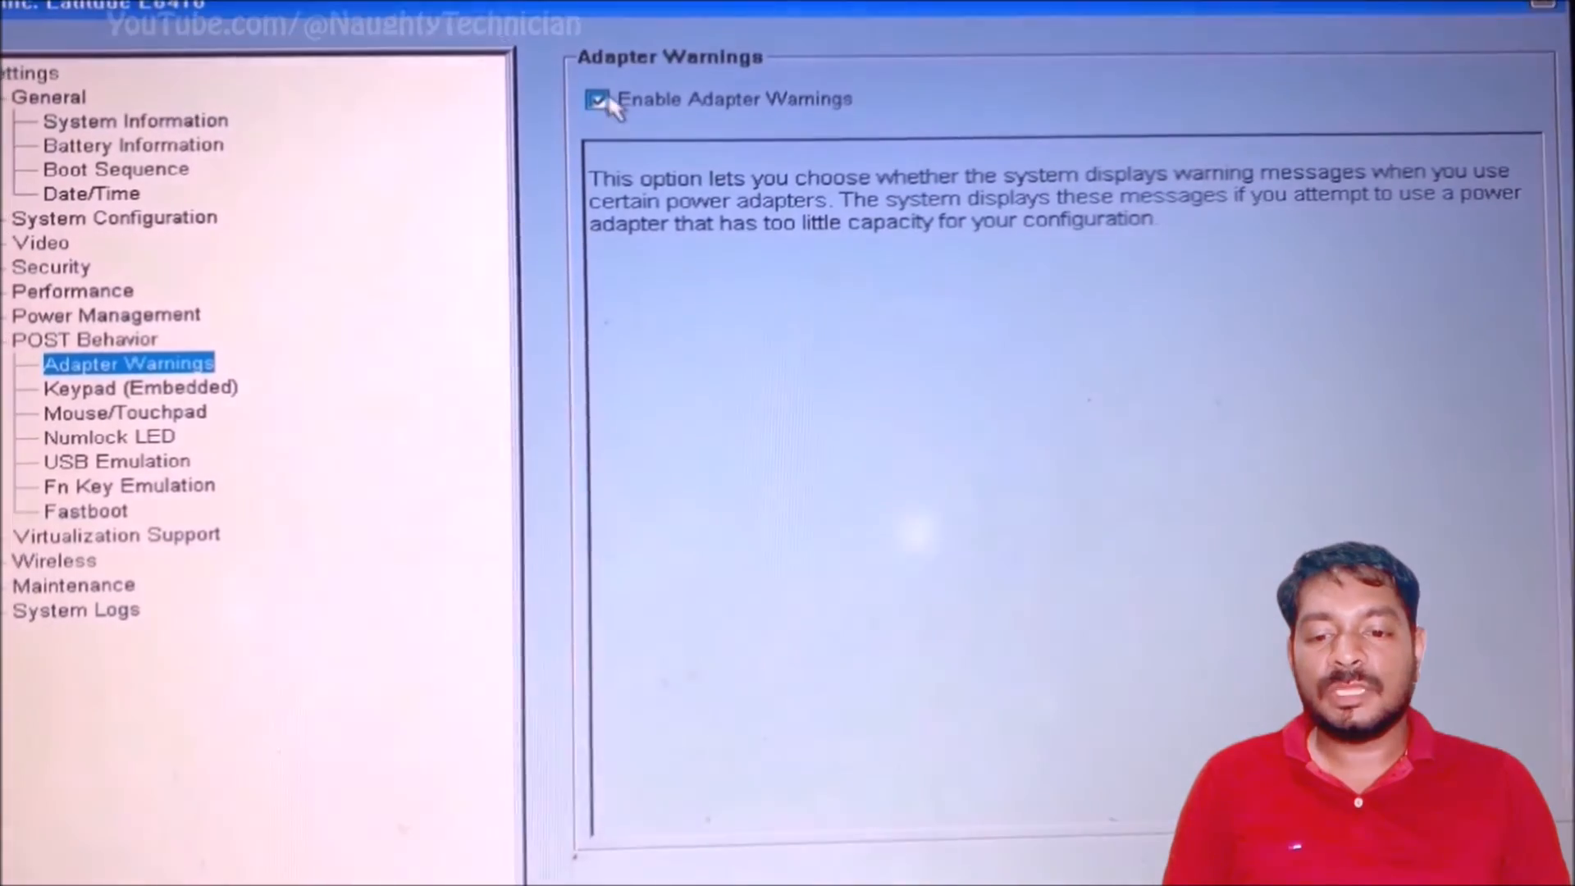
{"action": "left_click", "coordinate": [600, 99]}
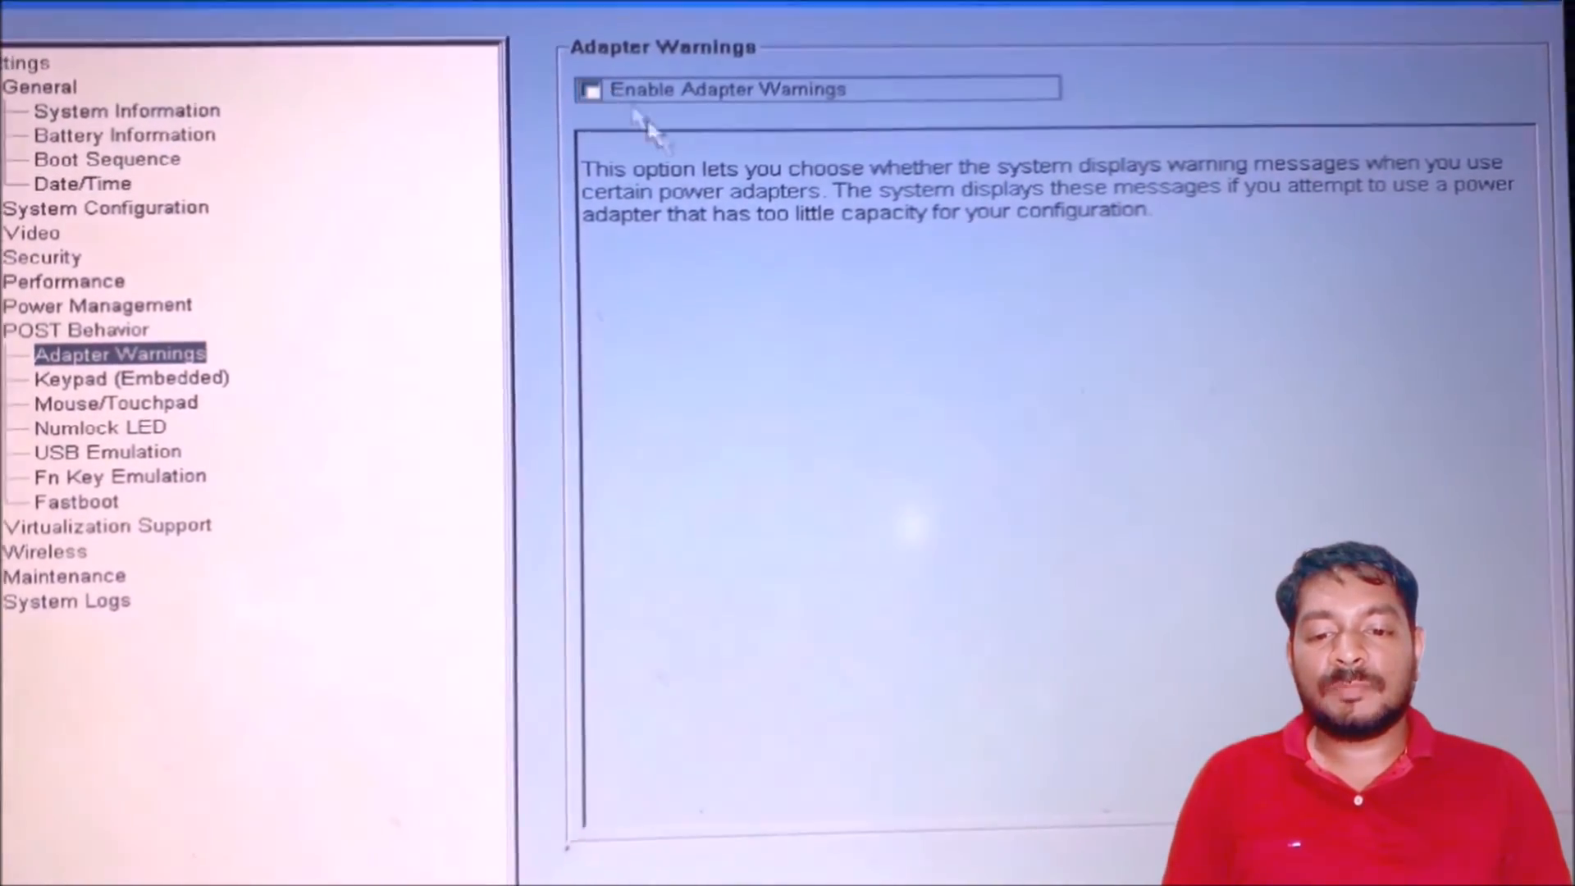
{"action": "scroll", "scroll_direction": "down", "scroll_amount": 3}
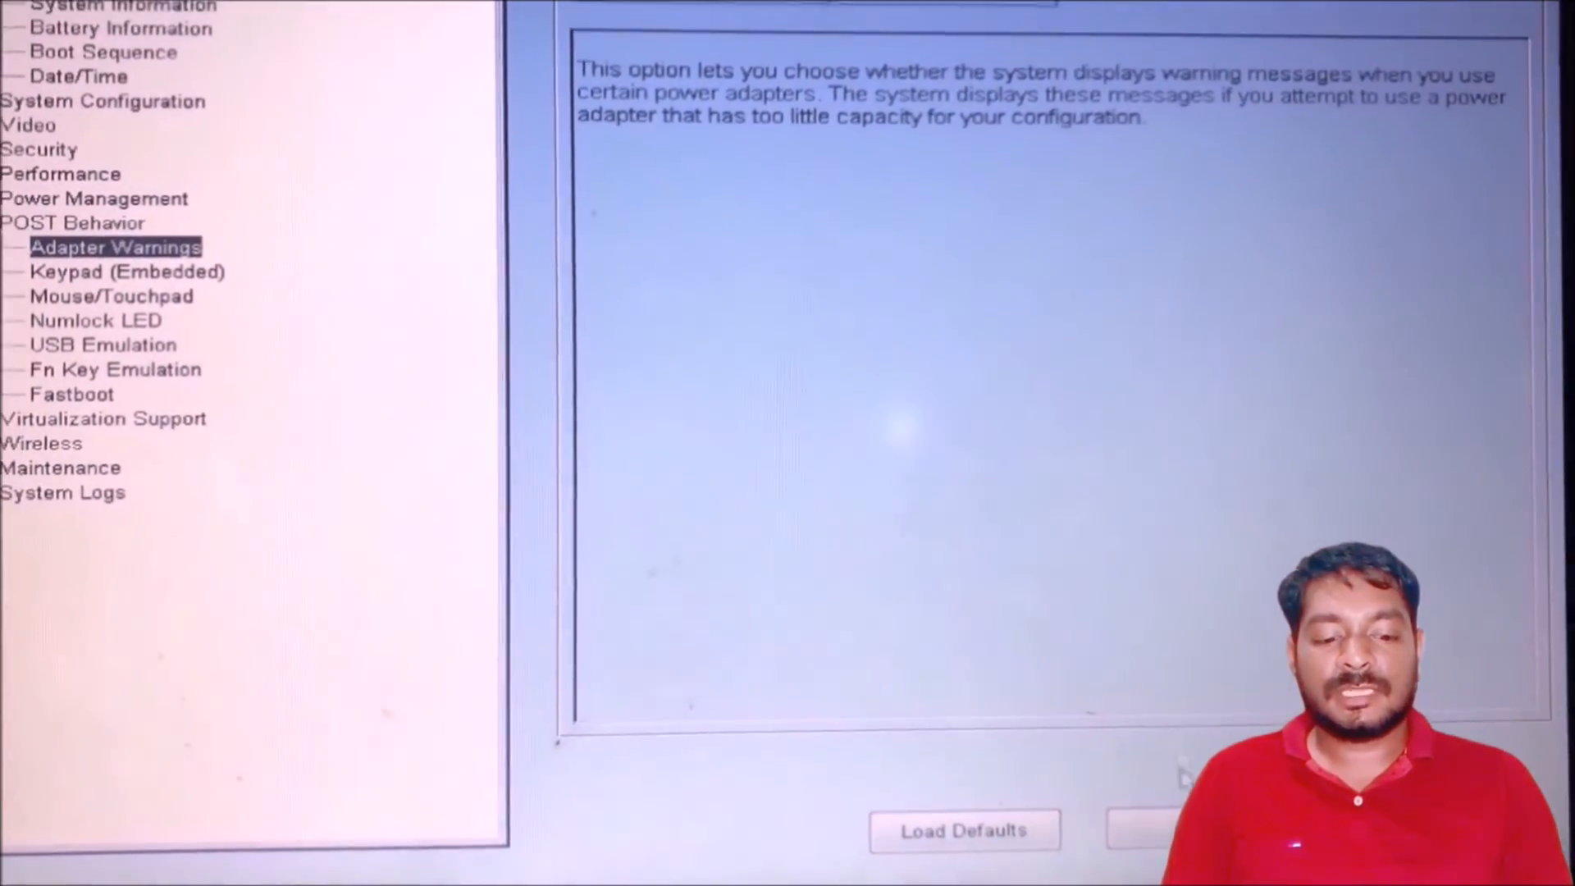